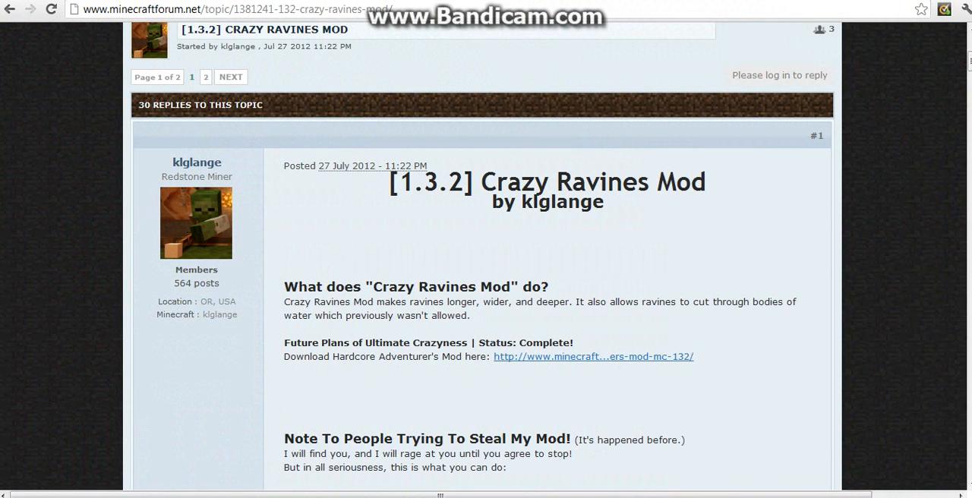
# Run %appdata% to reach the AppData folder
pyautogui.scroll(3)
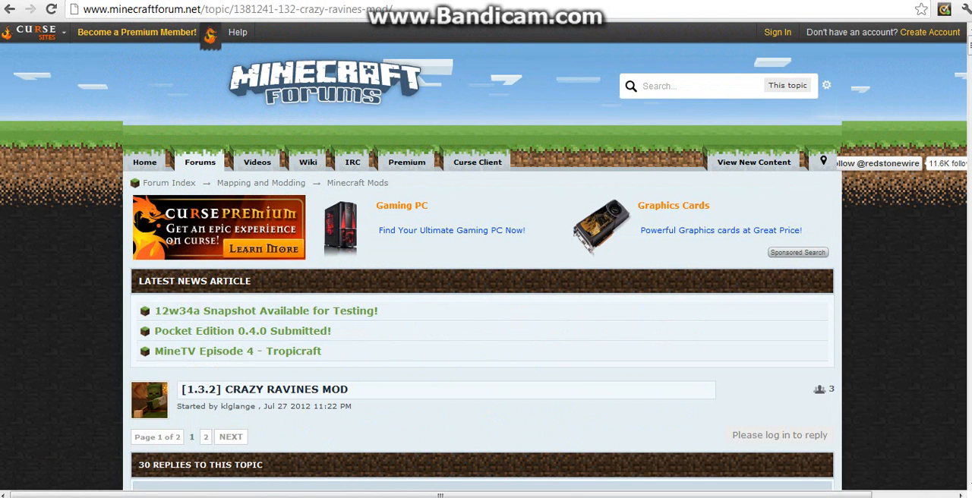
pyautogui.scroll(-3)
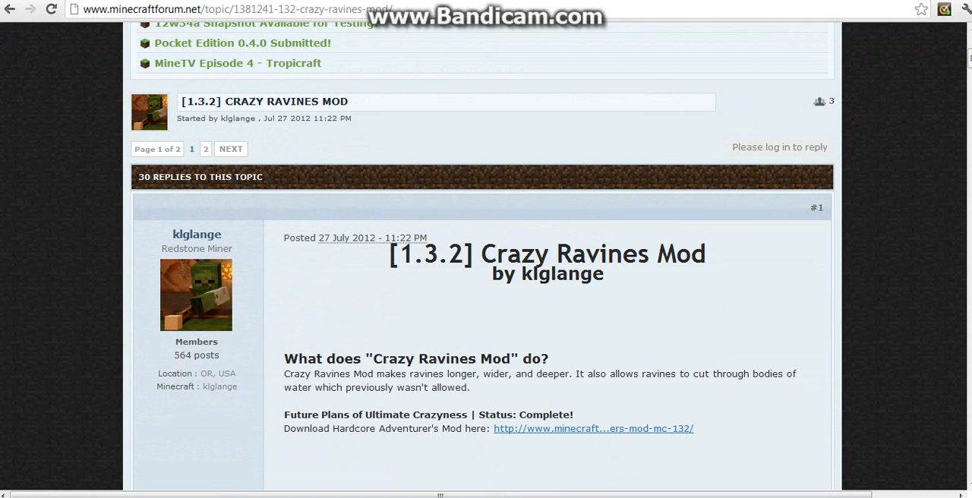
pyautogui.scroll(-3)
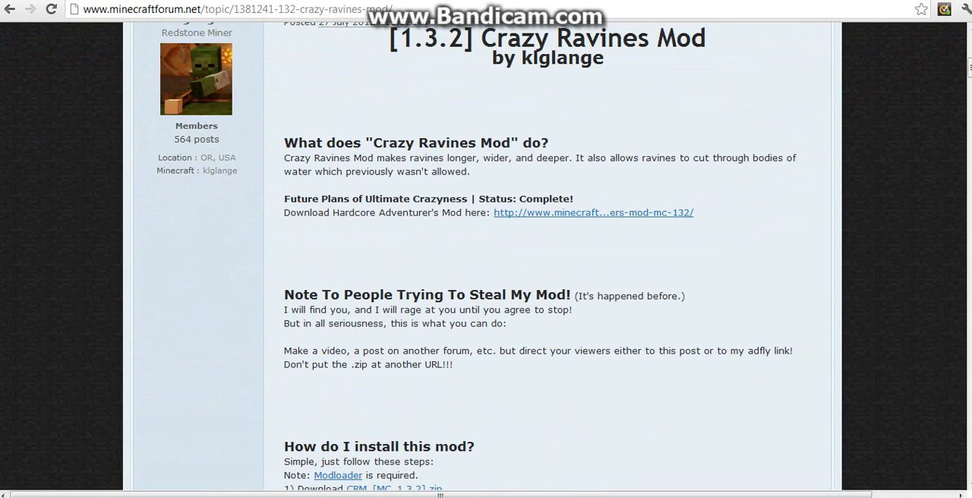
pyautogui.scroll(-3)
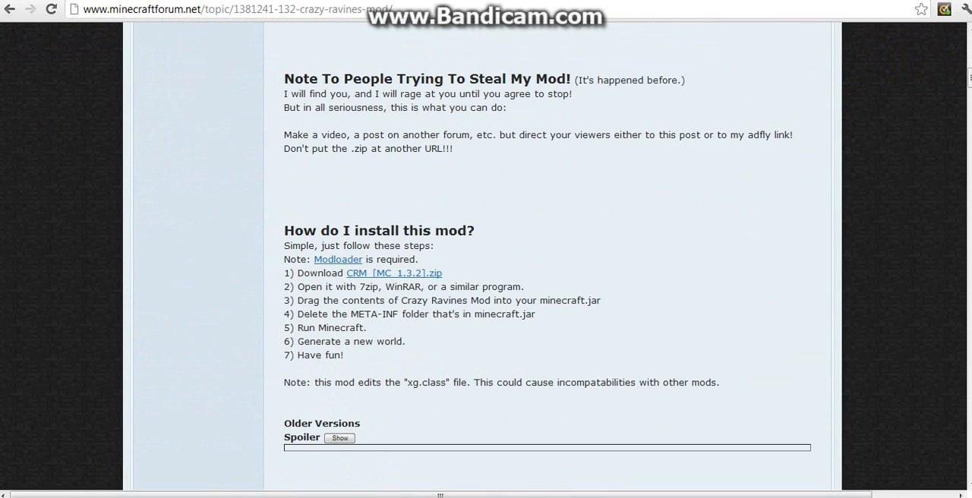
pyautogui.scroll(3)
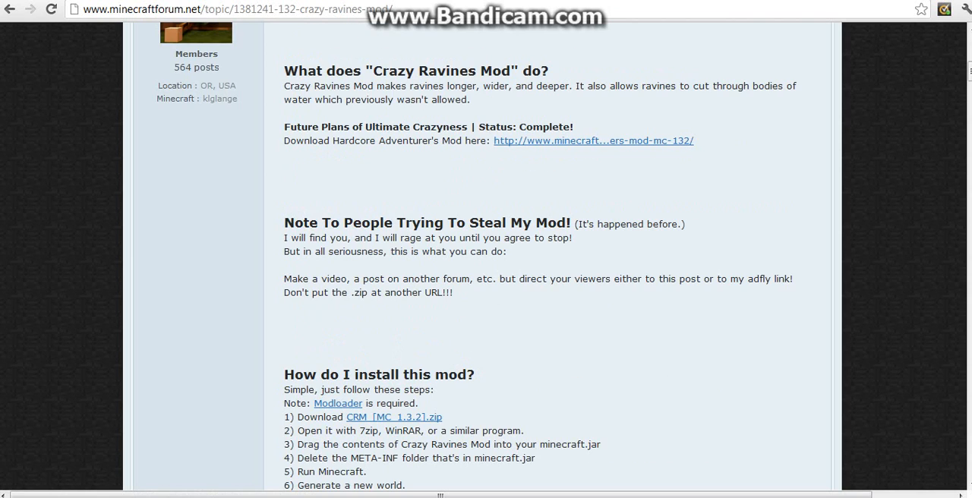
pyautogui.scroll(-3)
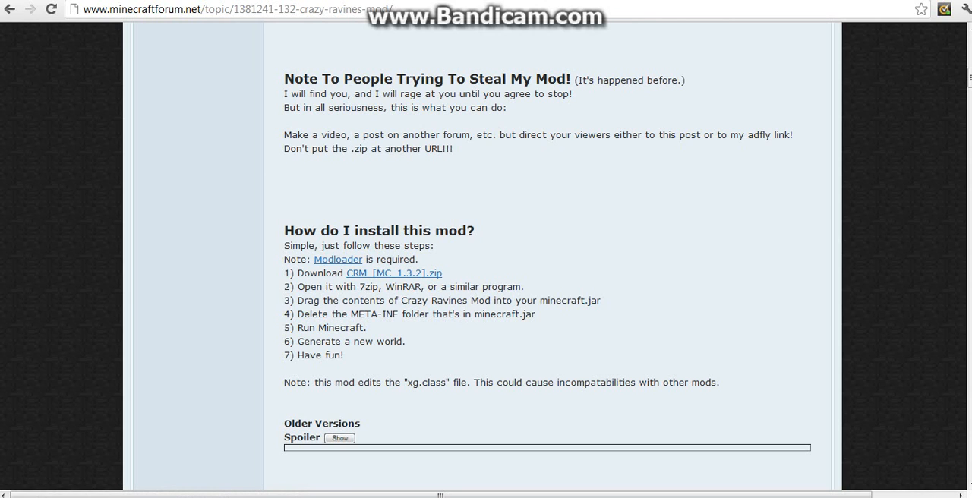
pyautogui.scroll(-3)
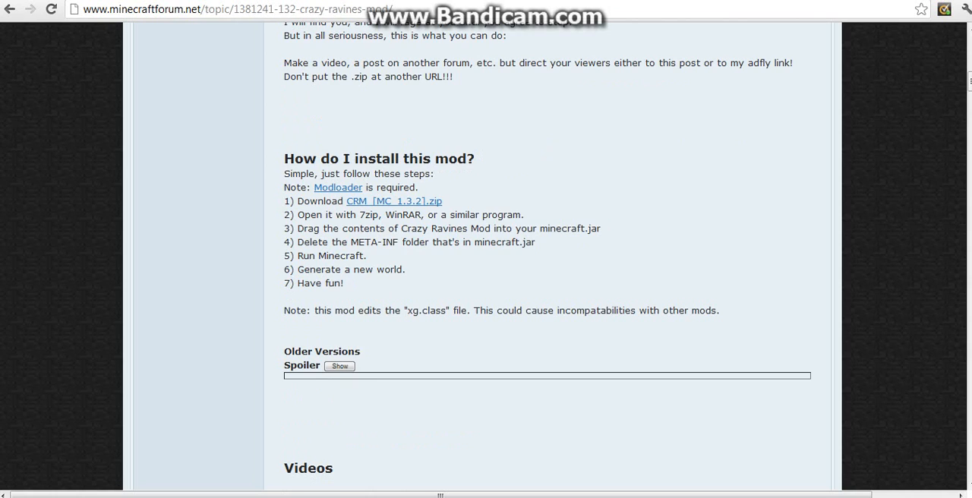
pyautogui.scroll(3)
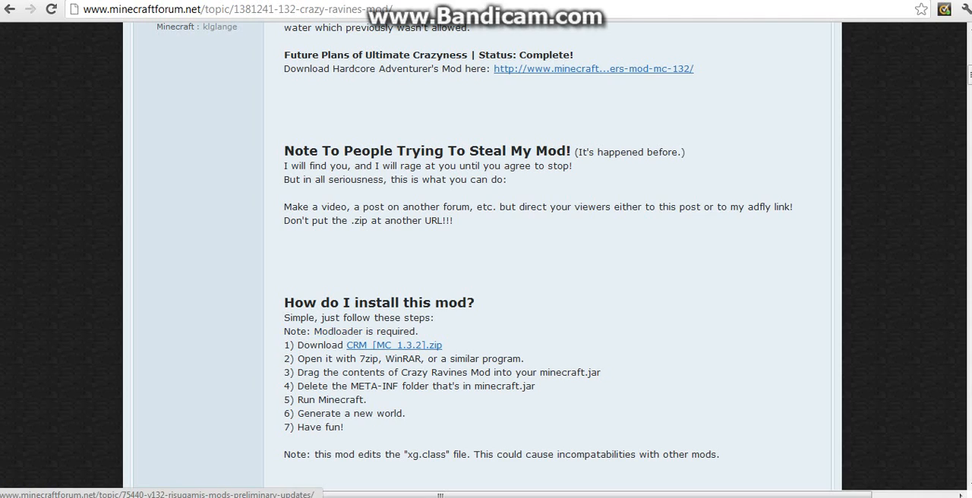
pyautogui.moveTo(338, 331)
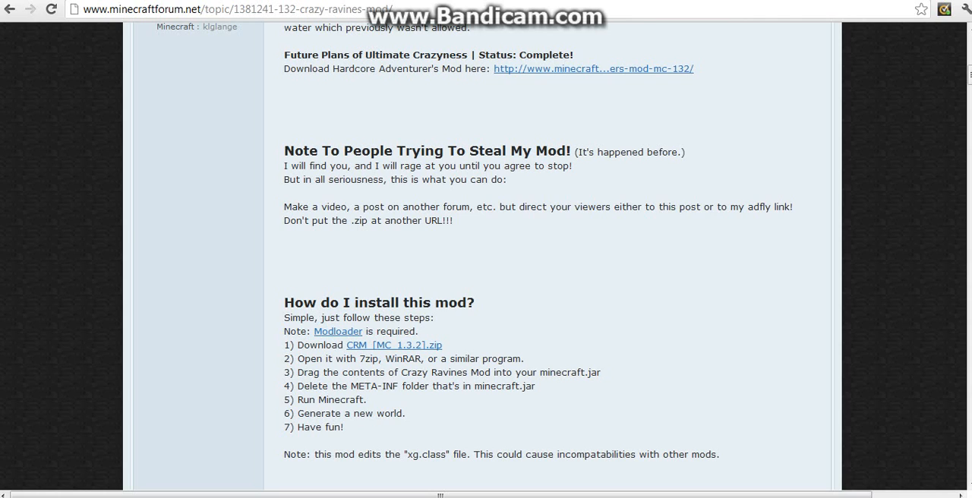
pyautogui.moveTo(393, 344)
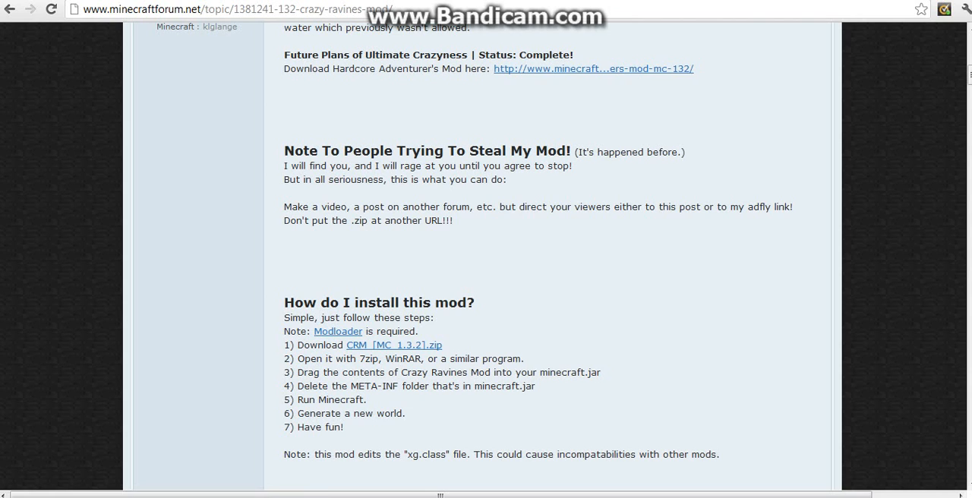
pyautogui.click(395, 345)
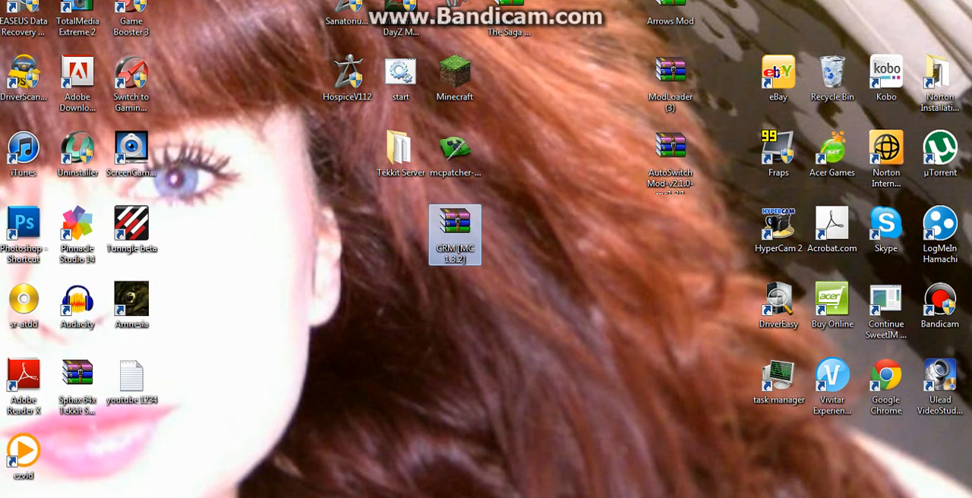
pyautogui.moveTo(456, 234)
pyautogui.write('C:\\Users\\aarron\\AppData\\Roaming')
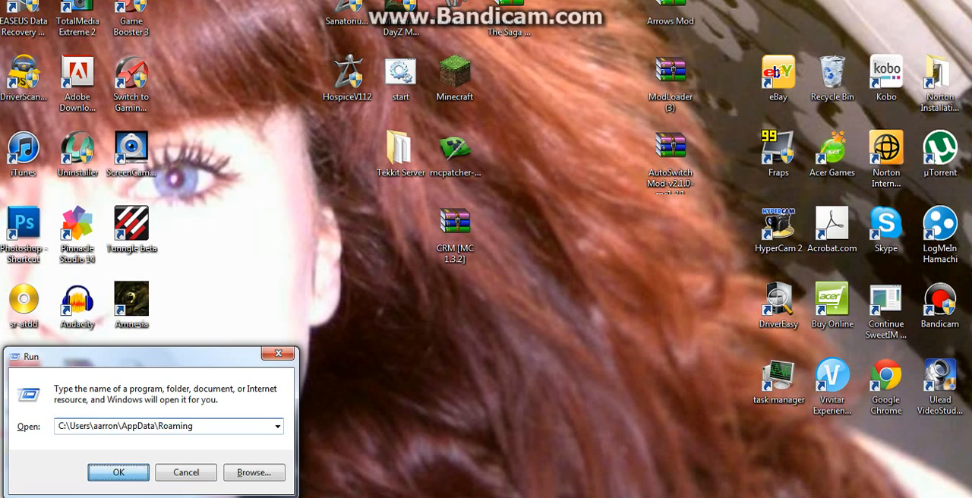
# Navigate from Roaming into .minecraft and its bin folder containing minecraft.jar
pyautogui.click(119, 473)
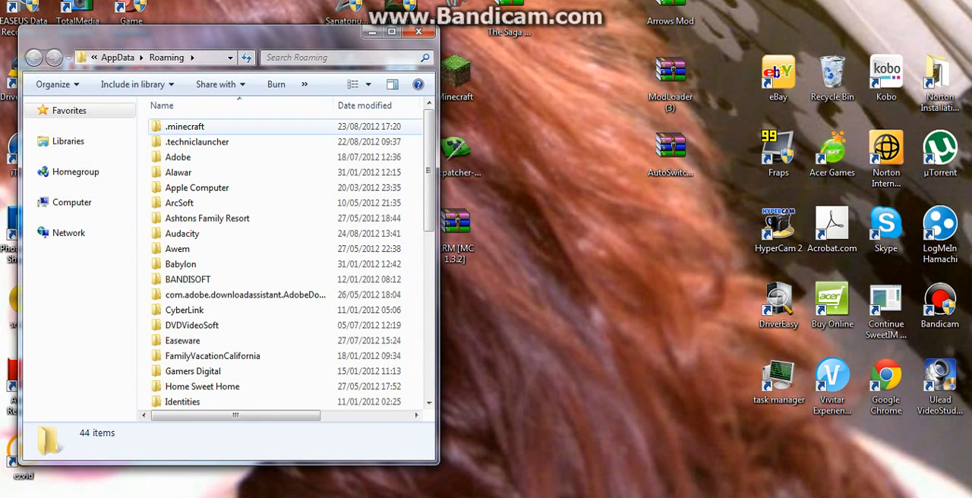
pyautogui.doubleClick(186, 126)
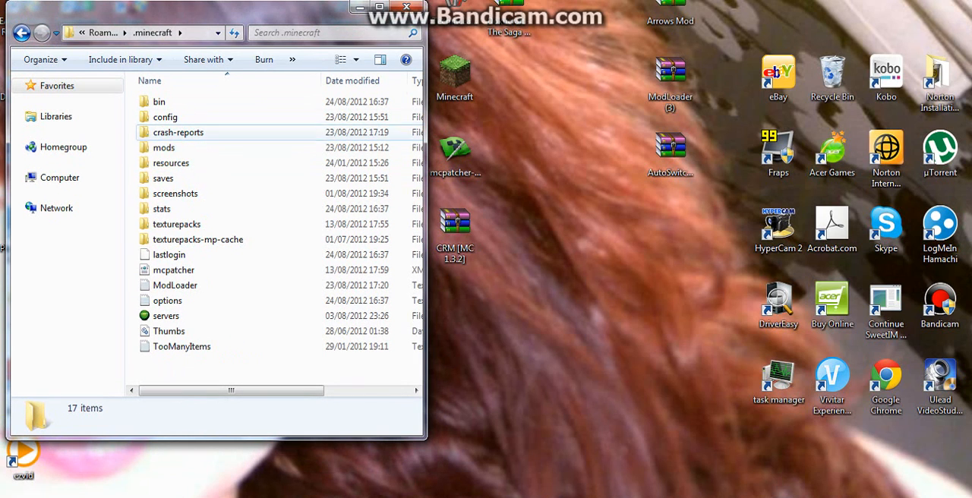
pyautogui.doubleClick(158, 101)
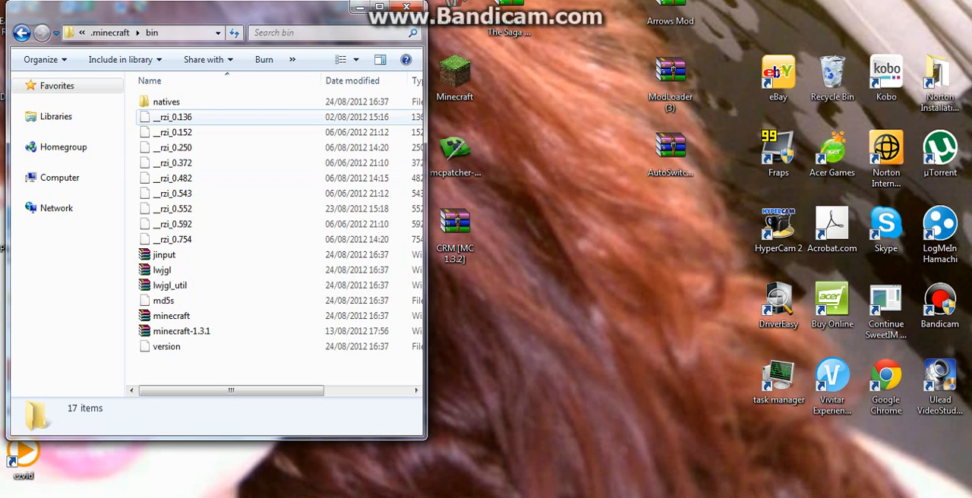
# Open minecraft.jar in WinRAR and delete its META-INF folder, confirming with Yes
pyautogui.click(170, 315)
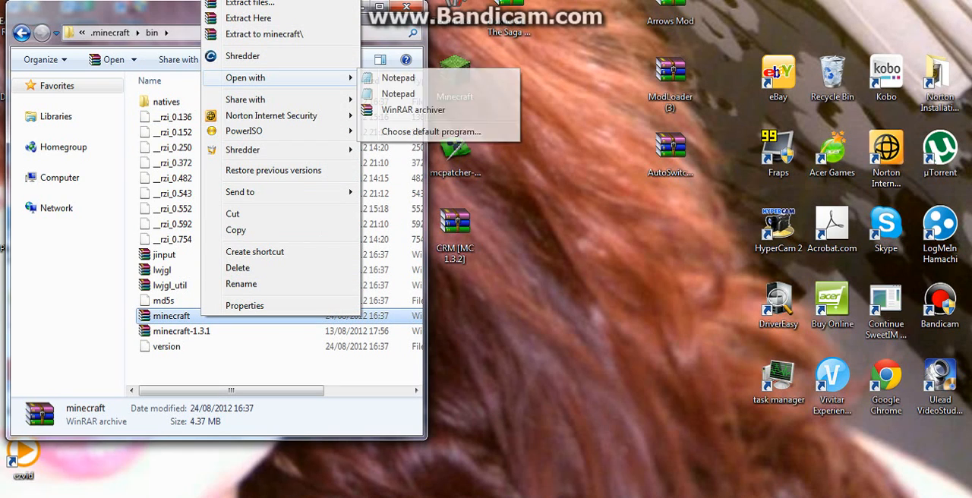
pyautogui.click(413, 110)
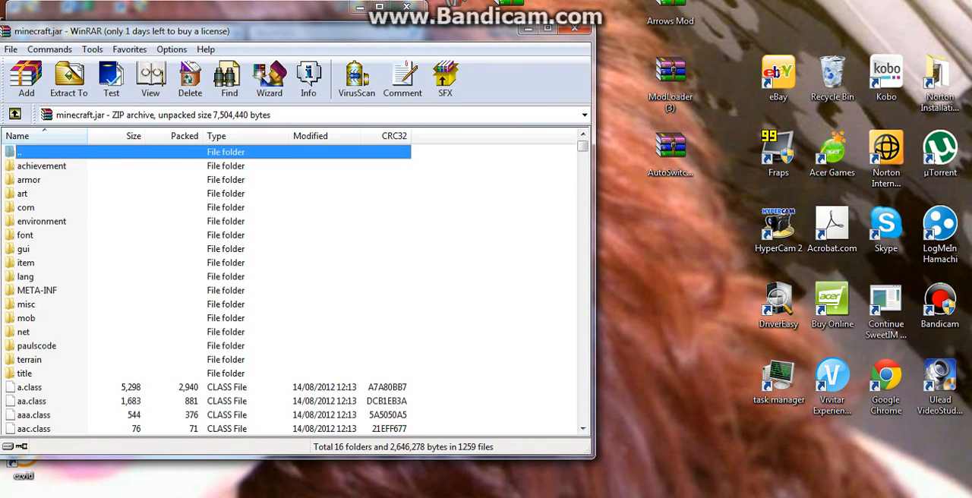
pyautogui.click(37, 290)
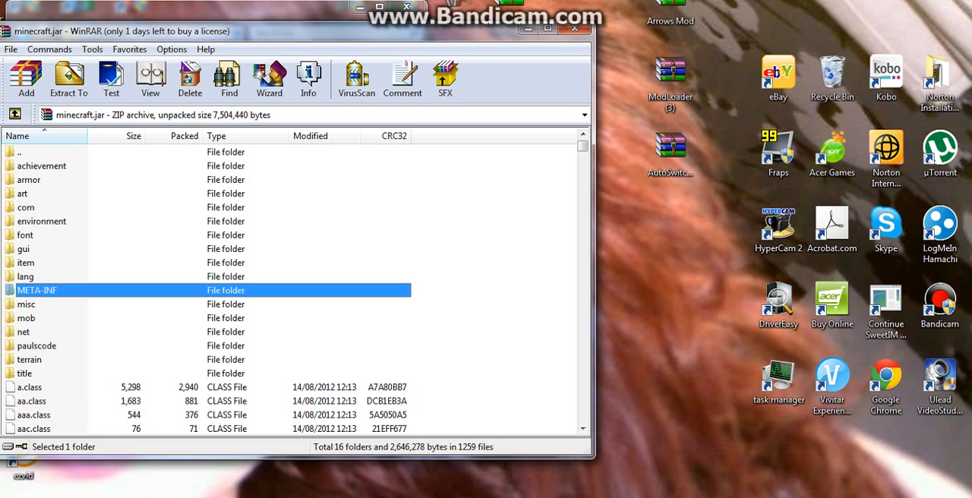
pyautogui.click(190, 79)
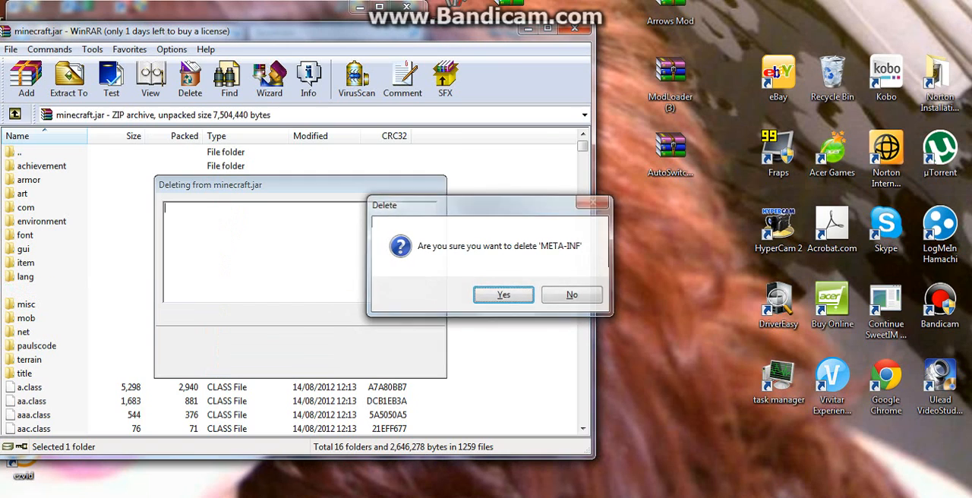
pyautogui.click(503, 295)
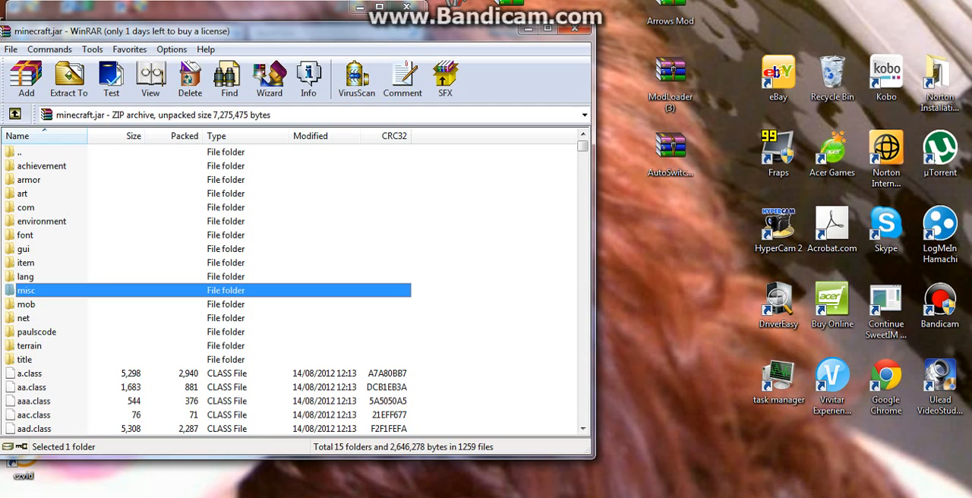
# Close the ModLoader zip and select mod_CRM.class and xg.class in the Crazy Ravines zip
pyautogui.scroll(-3)
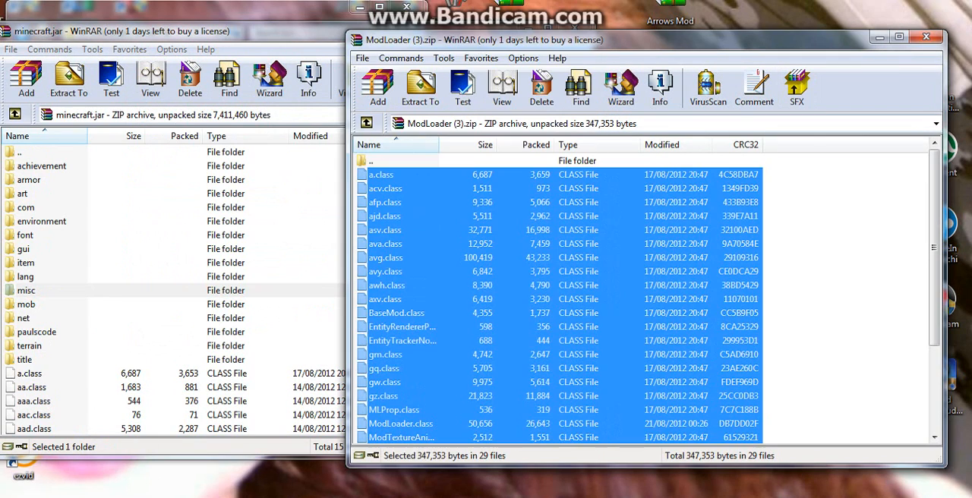
pyautogui.click(927, 37)
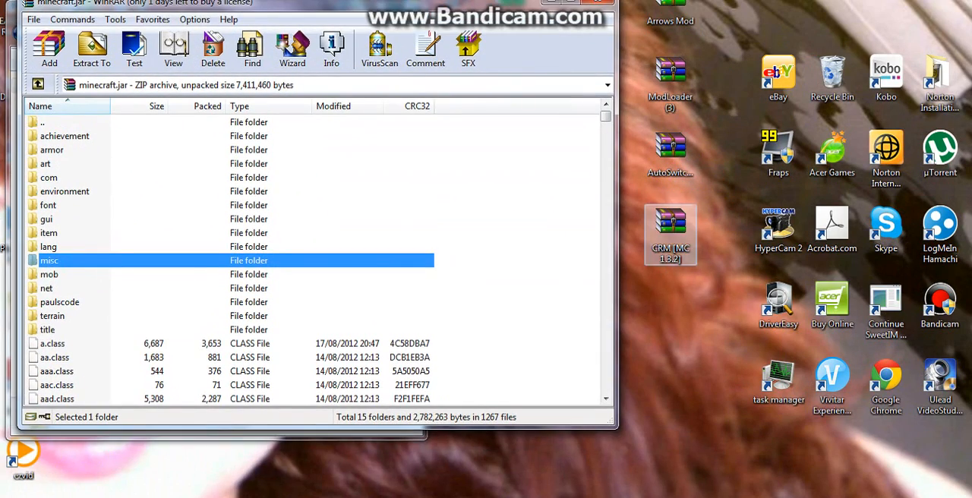
pyautogui.doubleClick(670, 231)
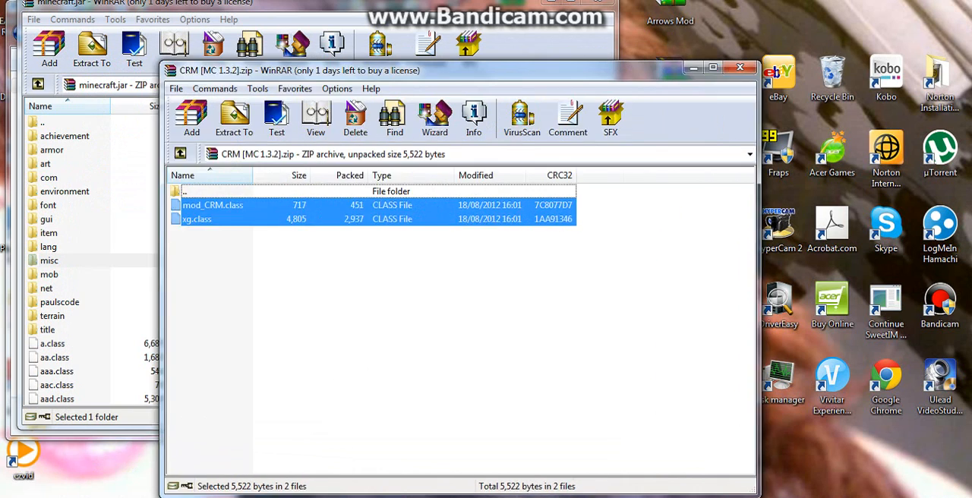
pyautogui.moveTo(456, 69); pyautogui.dragTo(600, 70)
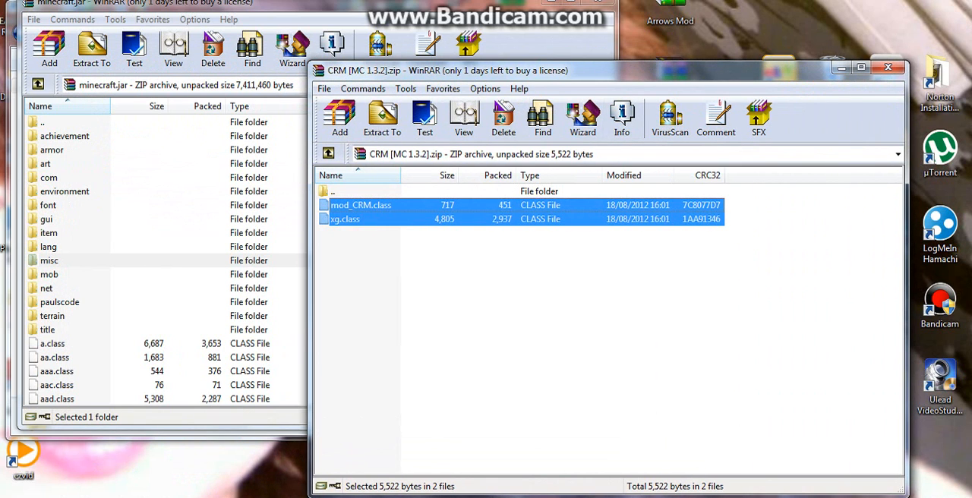
# Log in and launch Minecraft 1.3.2 from the launcher
pyautogui.click(48, 260)
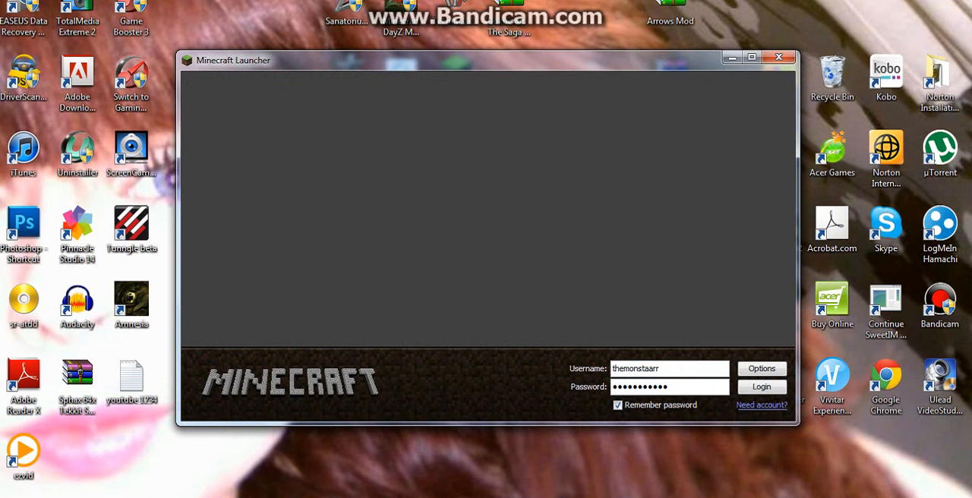
pyautogui.click(761, 385)
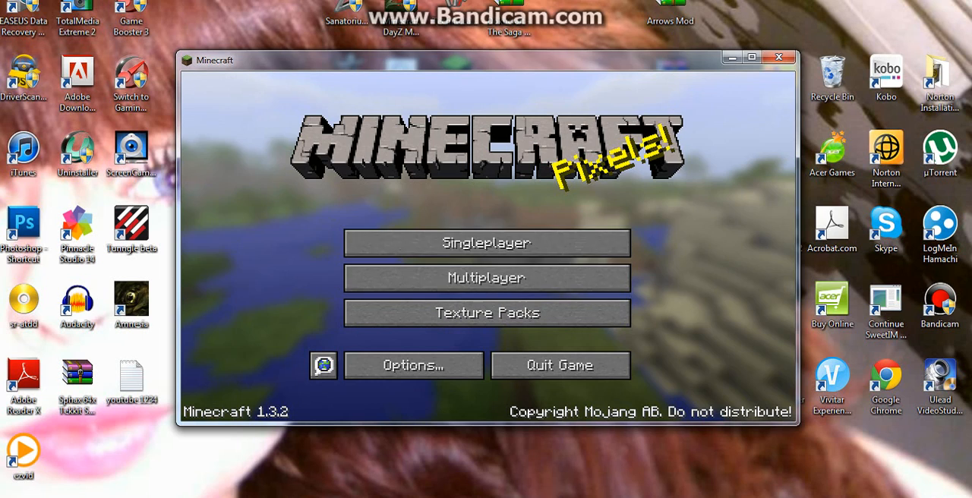
pyautogui.click(750, 58)
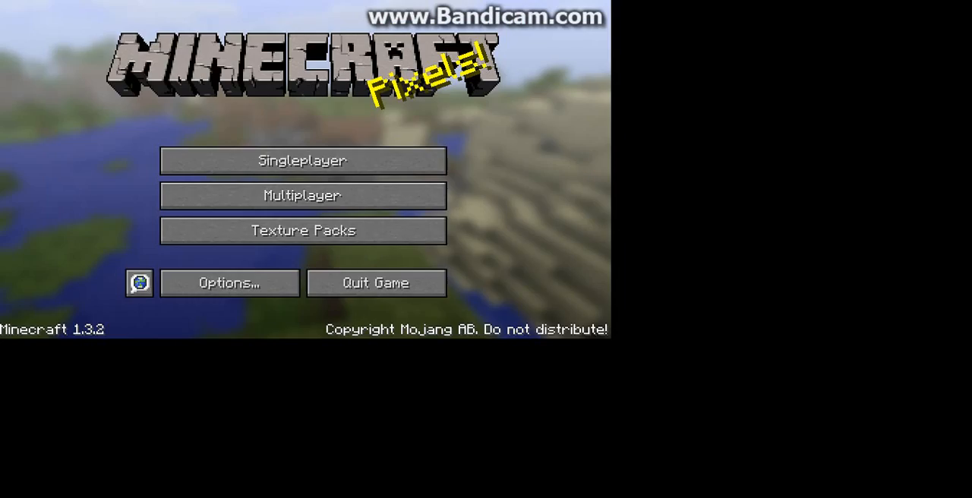
# Play the newest 'New World' save from the Singleplayer list
pyautogui.click(302, 161)
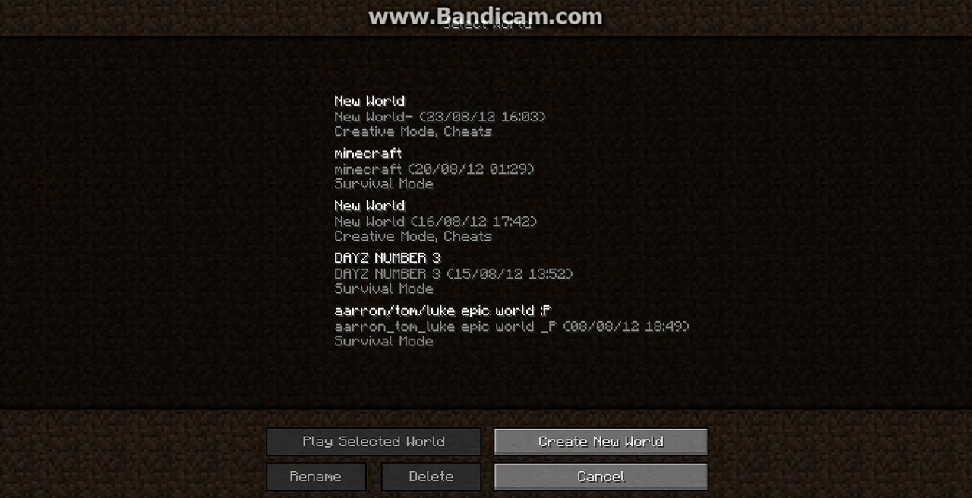
pyautogui.click(486, 115)
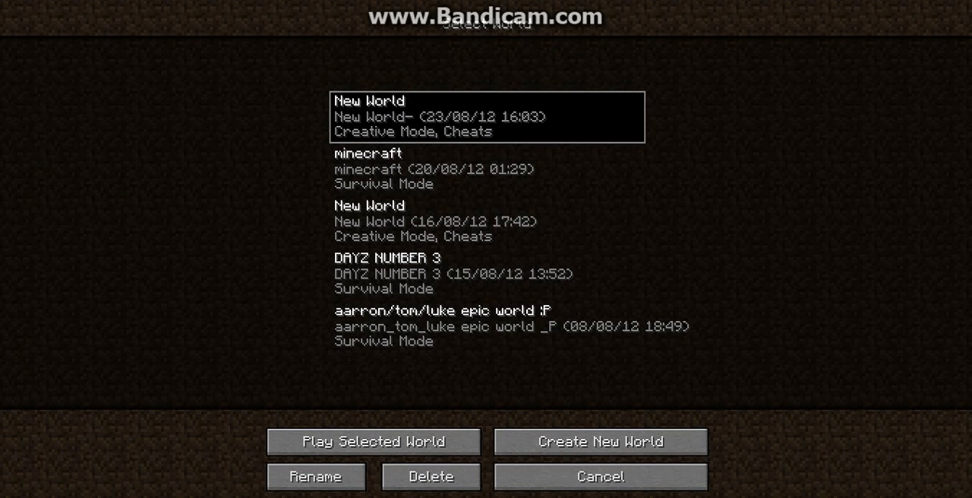
pyautogui.click(371, 441)
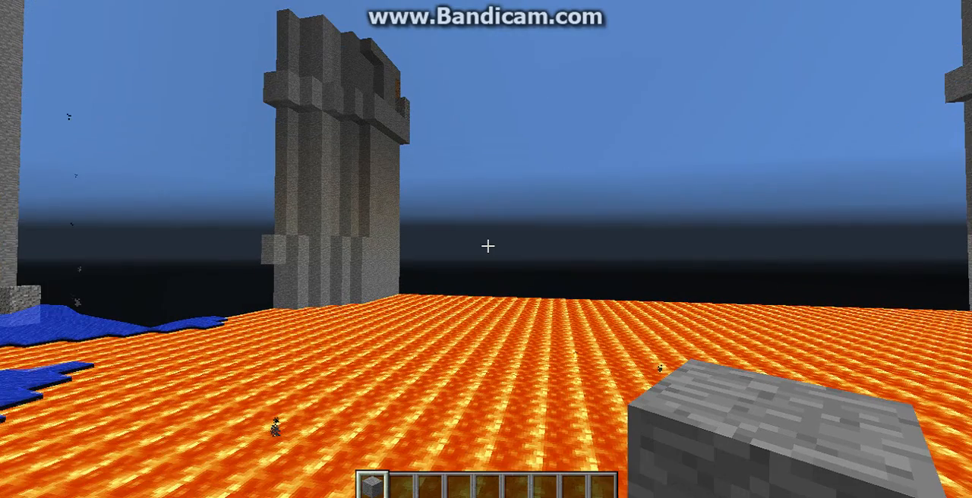
pyautogui.moveTo(486, 249)
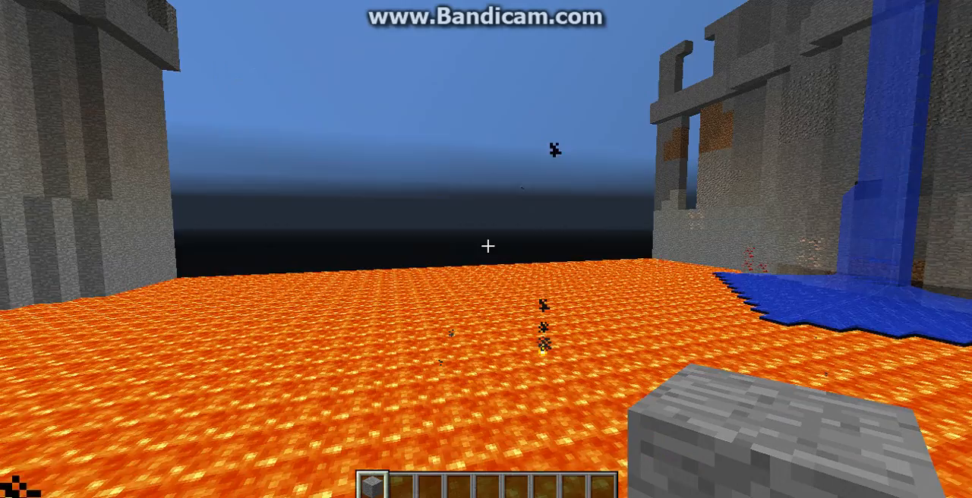
pyautogui.moveTo(486, 249)
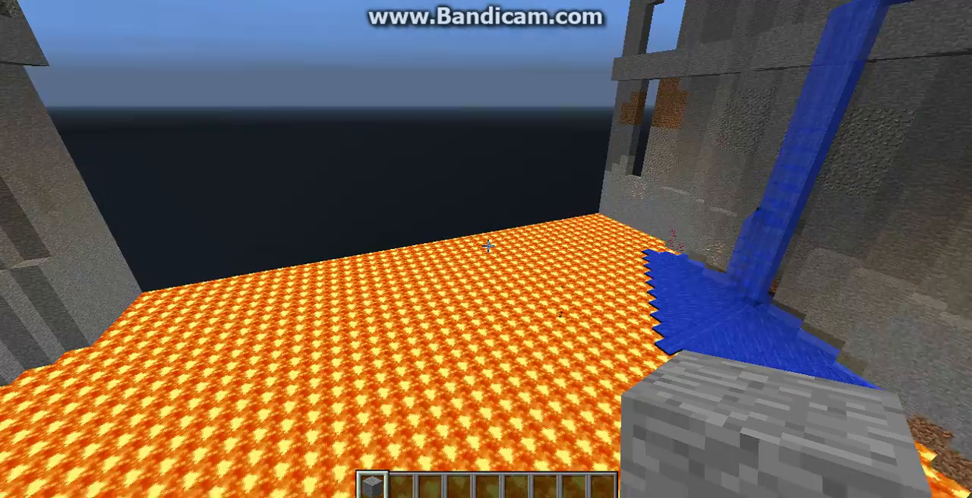
pyautogui.moveTo(486, 249)
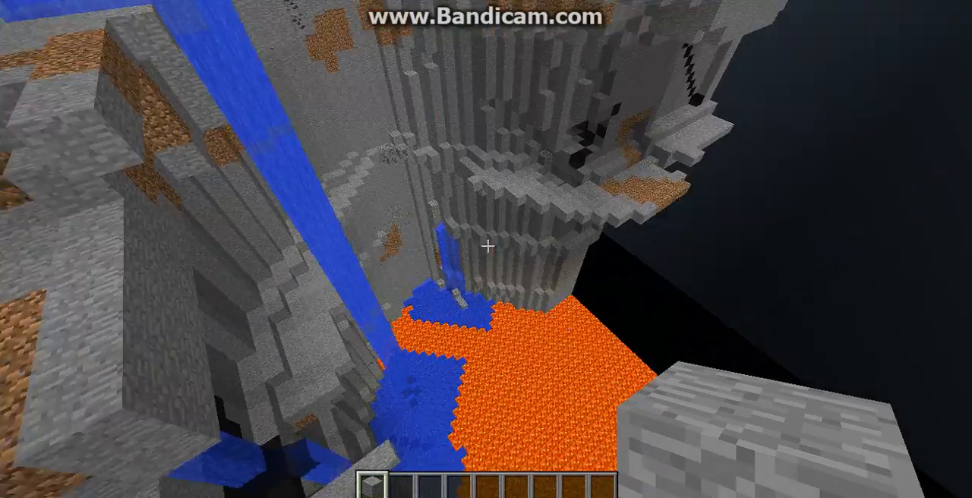
pyautogui.moveTo(486, 251)
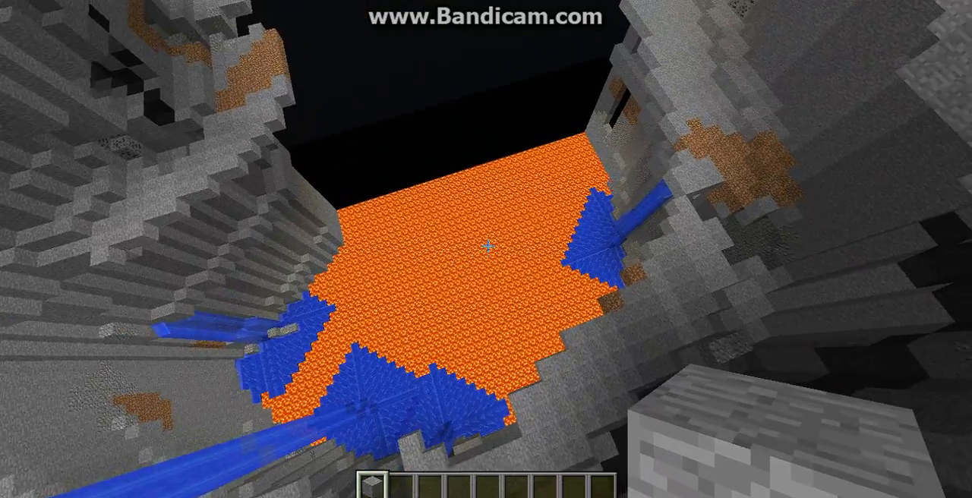
pyautogui.moveTo(486, 249)
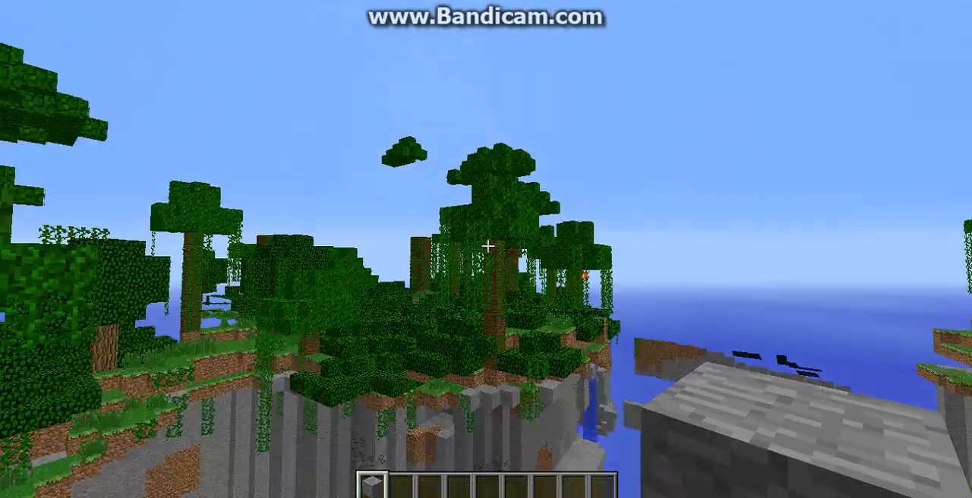
pyautogui.moveTo(487, 250)
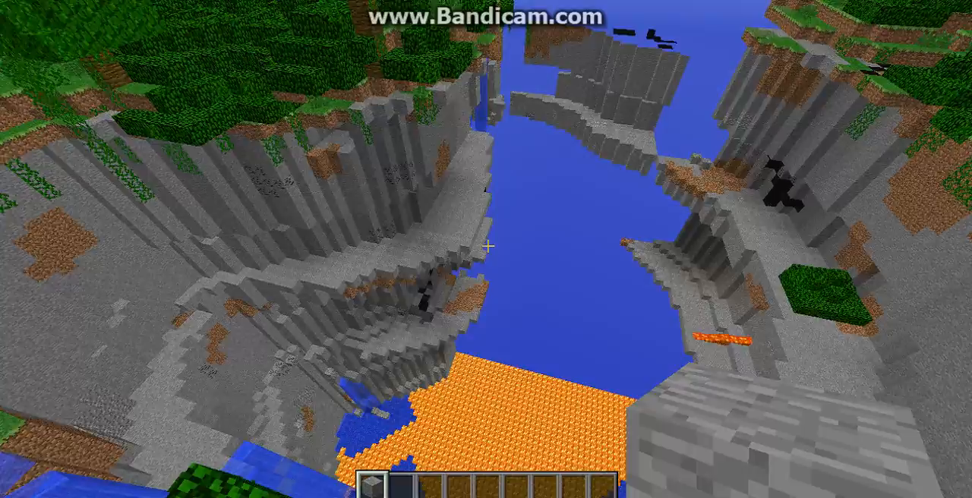
pyautogui.moveTo(486, 249)
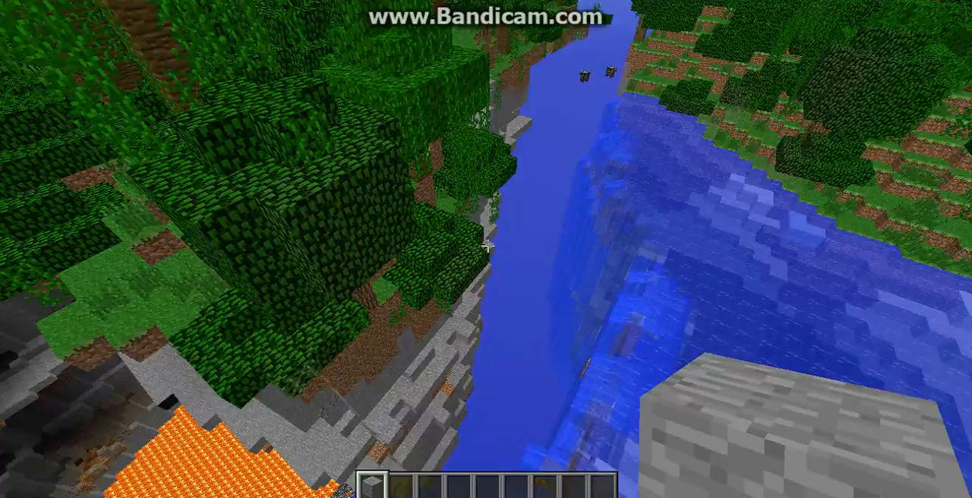
pyautogui.moveTo(486, 250)
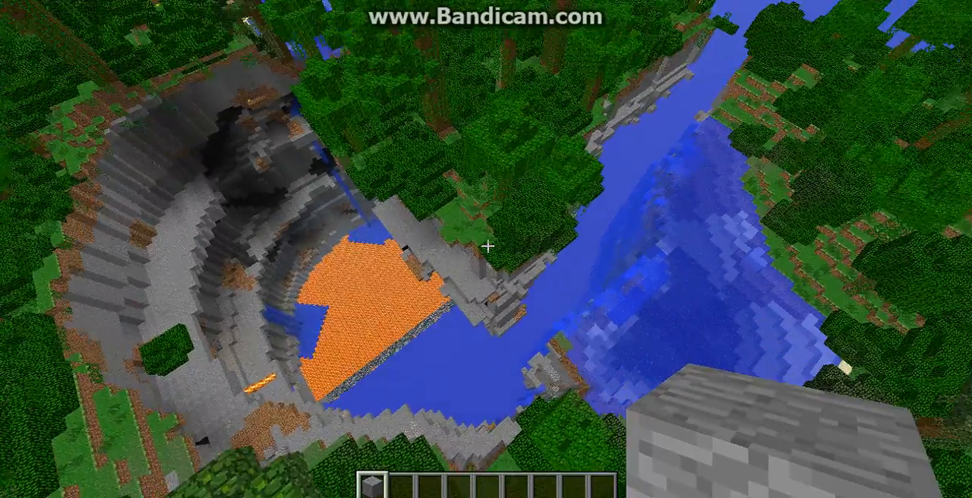
pyautogui.moveTo(486, 249)
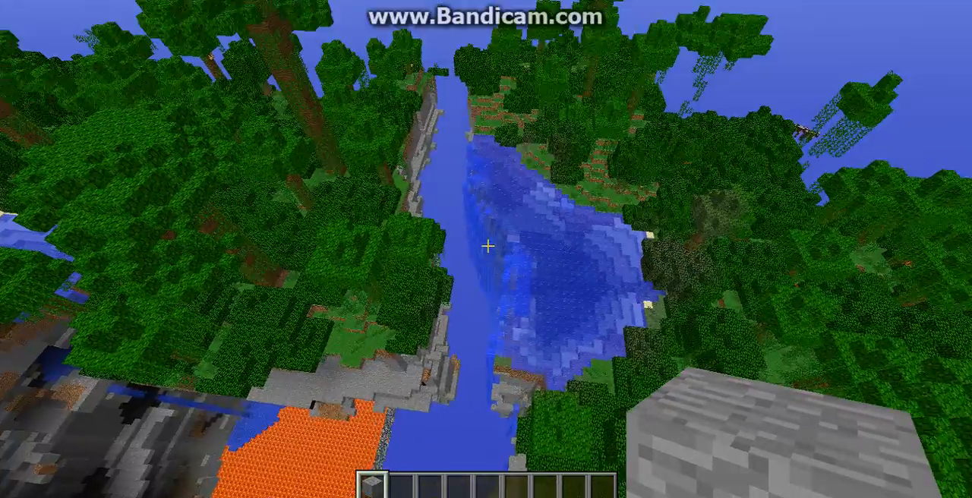
pyautogui.moveTo(486, 249)
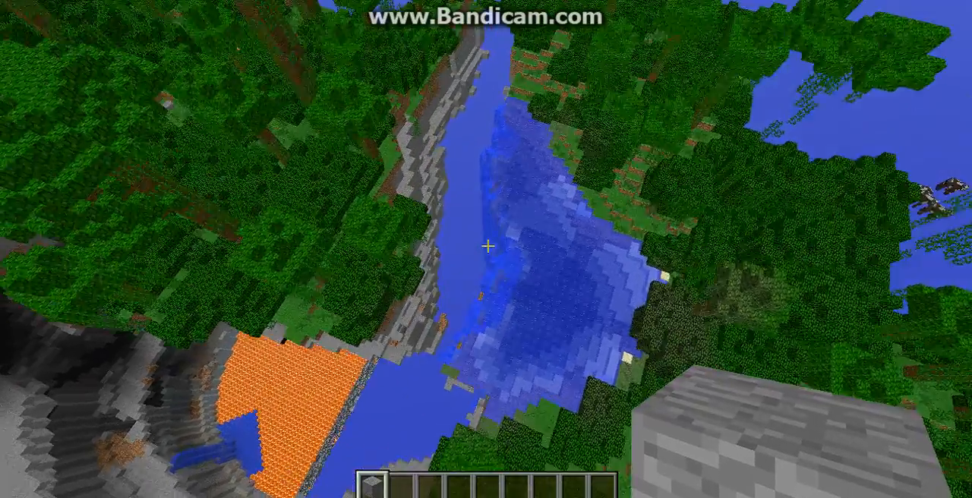
pyautogui.moveTo(486, 249)
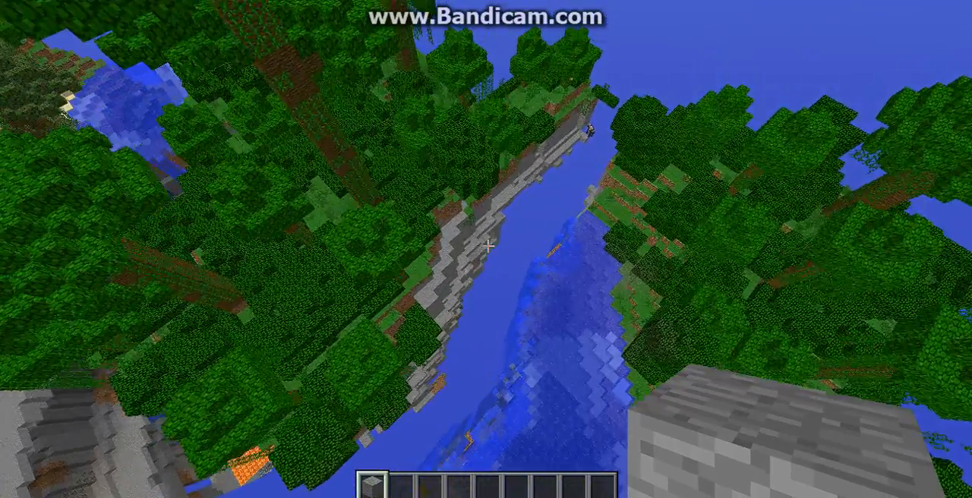
pyautogui.moveTo(486, 250)
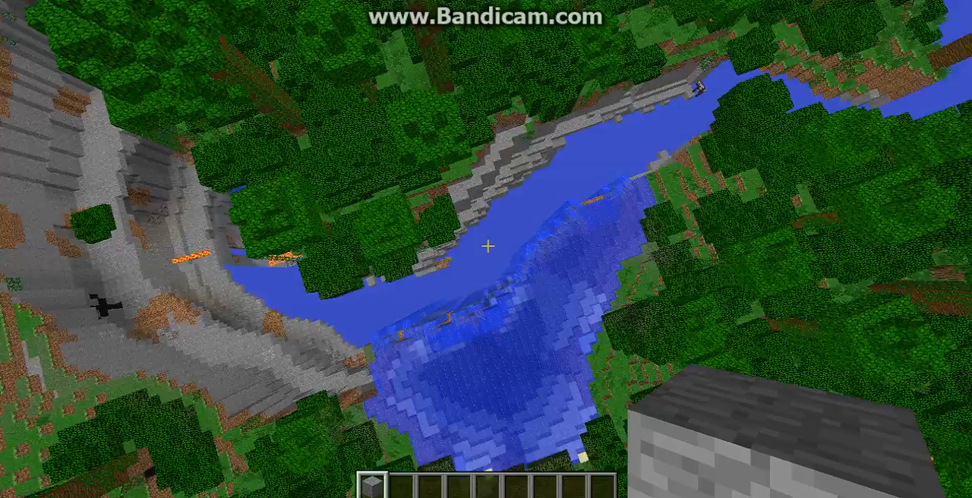
pyautogui.moveTo(486, 249)
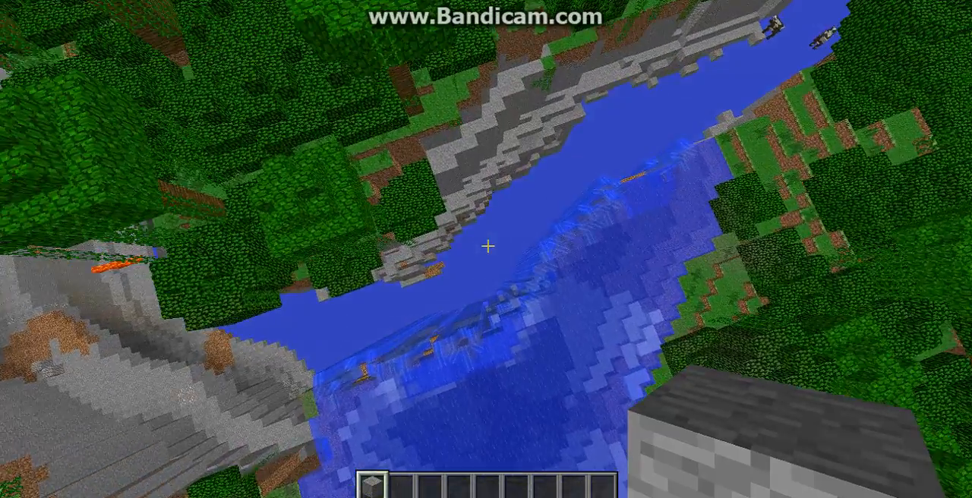
pyautogui.moveTo(486, 249)
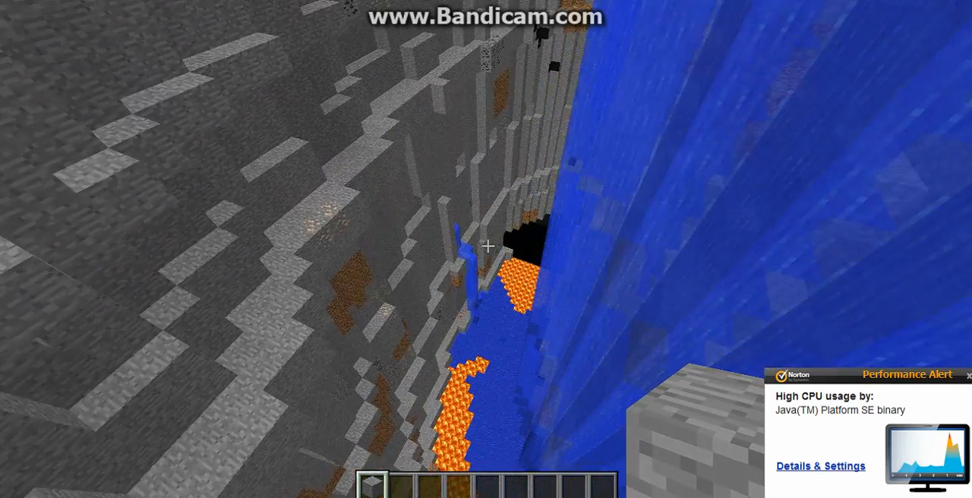
pyautogui.moveTo(486, 249)
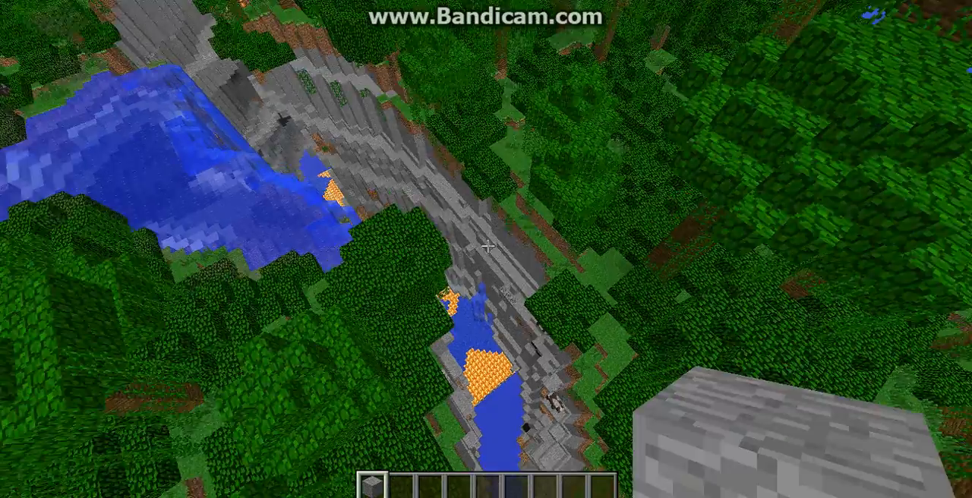
pyautogui.moveTo(486, 249)
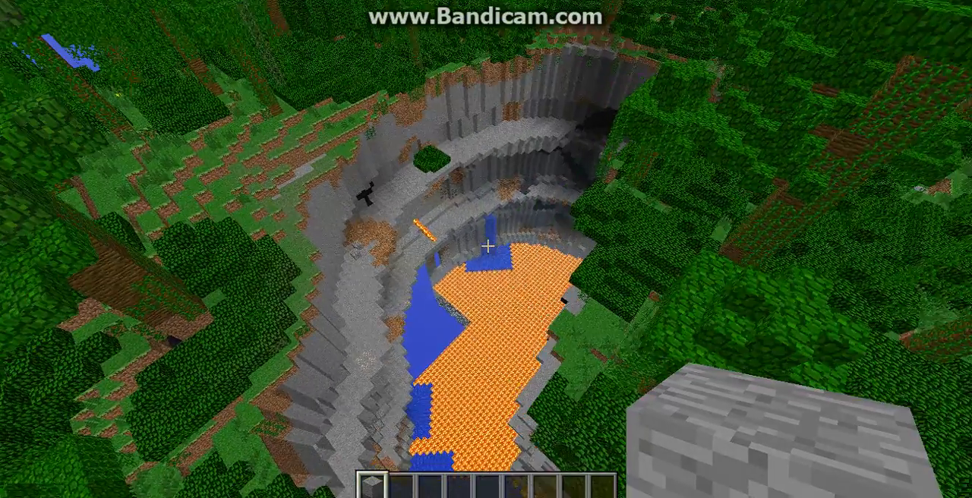
pyautogui.moveTo(486, 249)
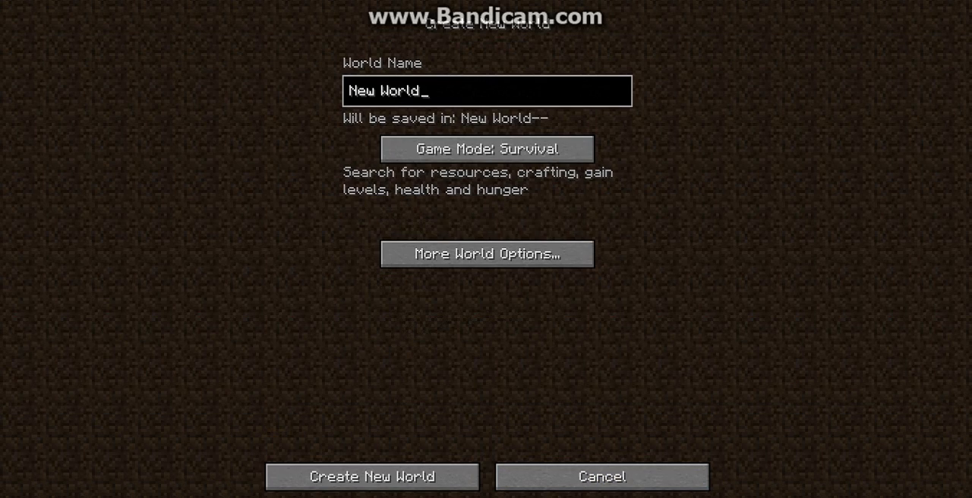
# Cycle the World Type under More World Options until it reads Crazy Ravines
pyautogui.click(486, 254)
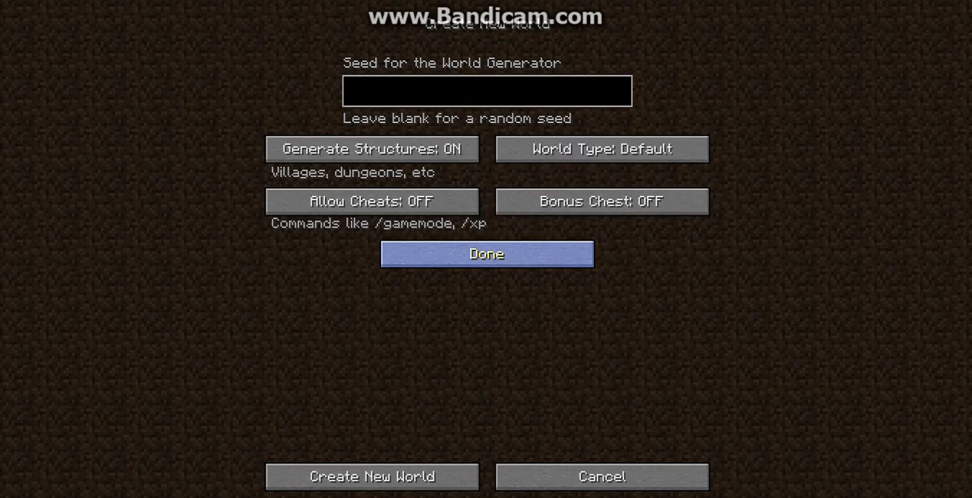
pyautogui.click(602, 148)
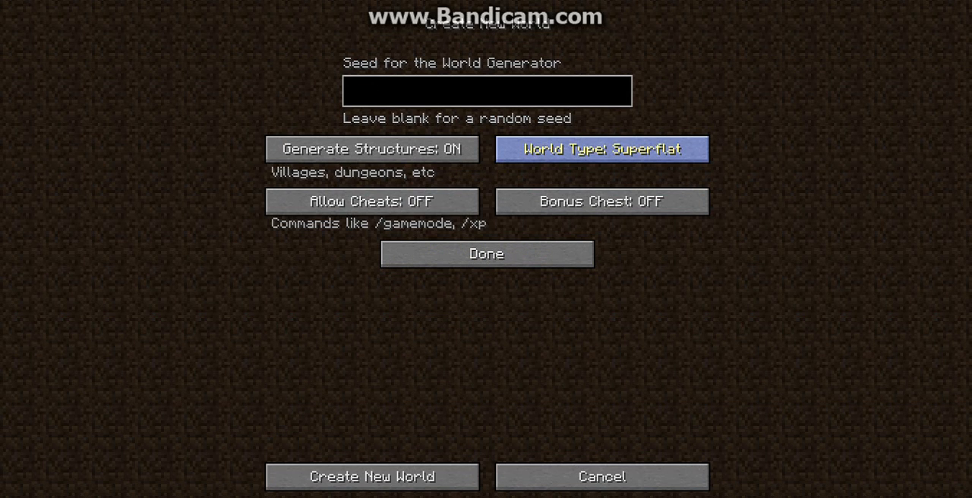
pyautogui.click(602, 148)
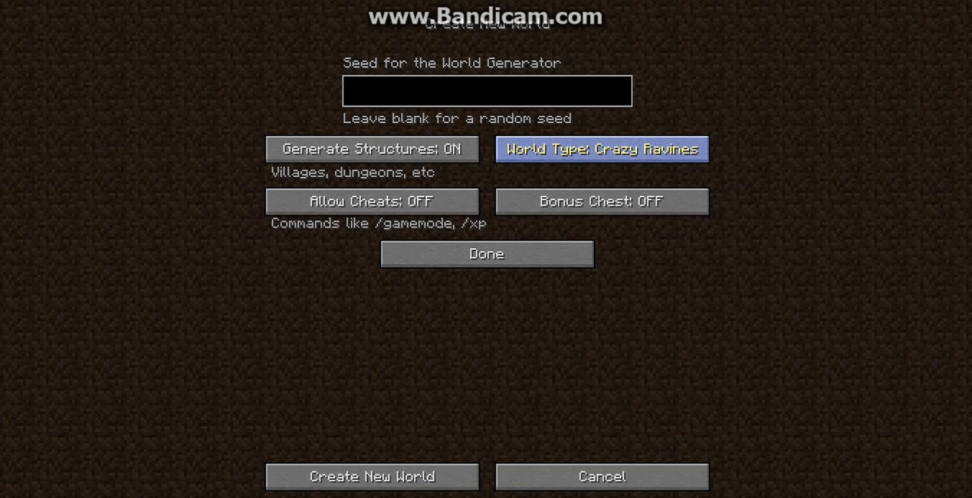
pyautogui.moveTo(487, 254)
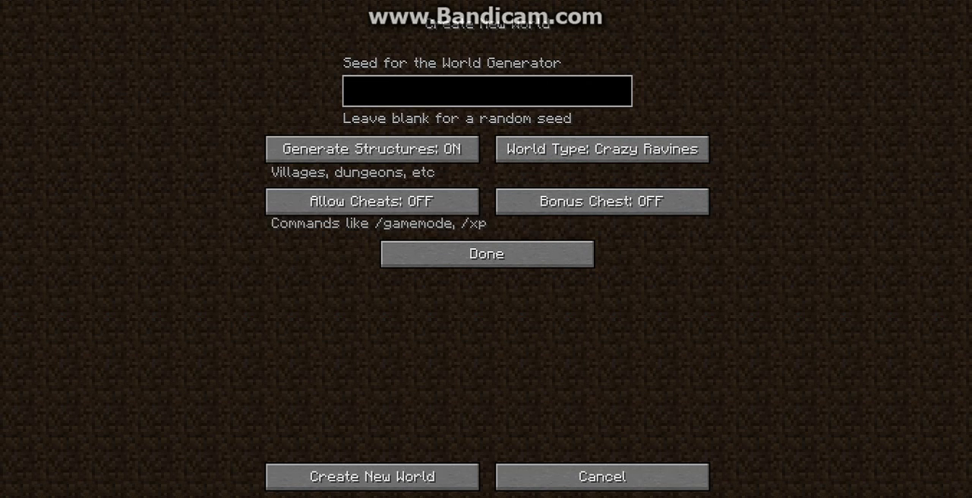
pyautogui.moveTo(370, 148)
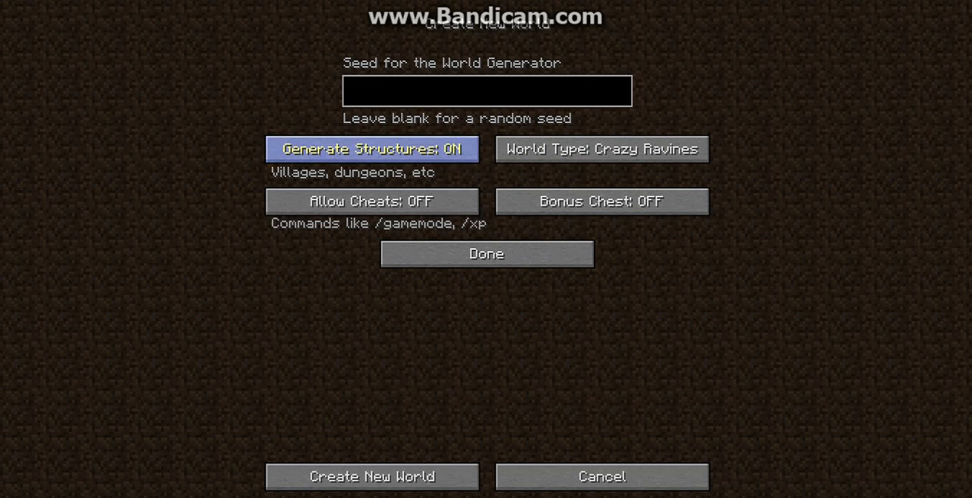